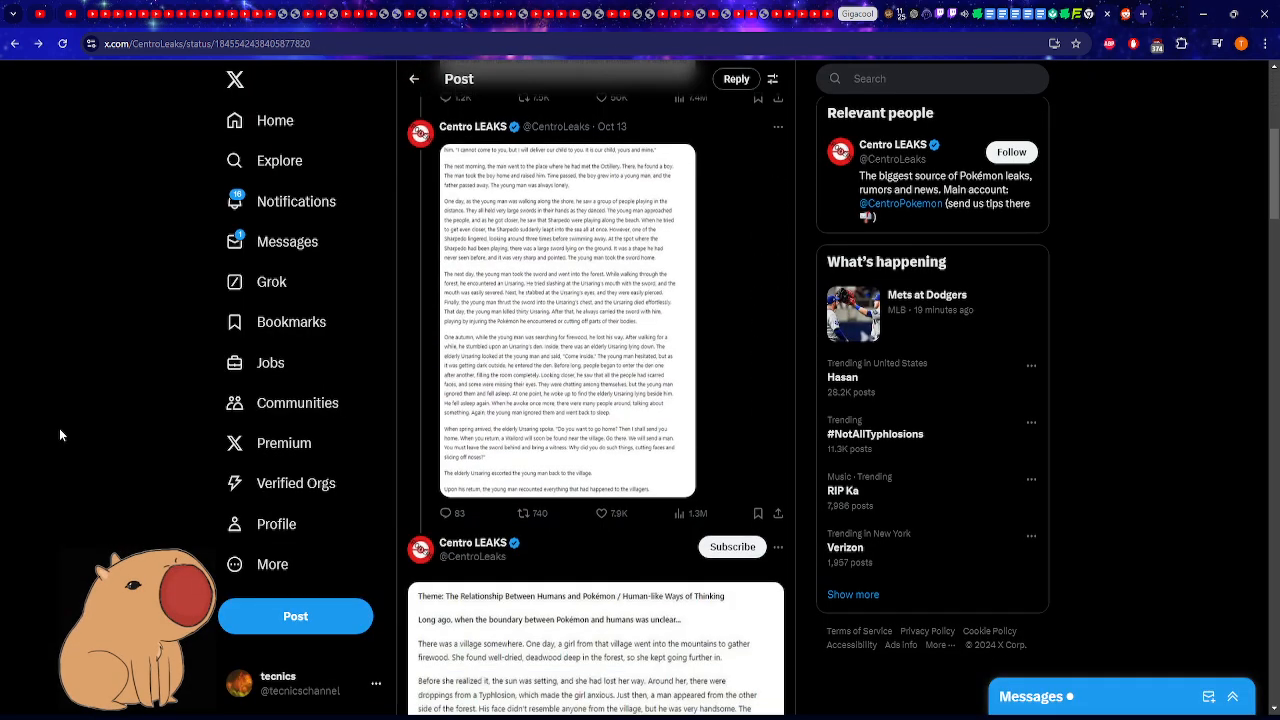
scroll(down, 3)
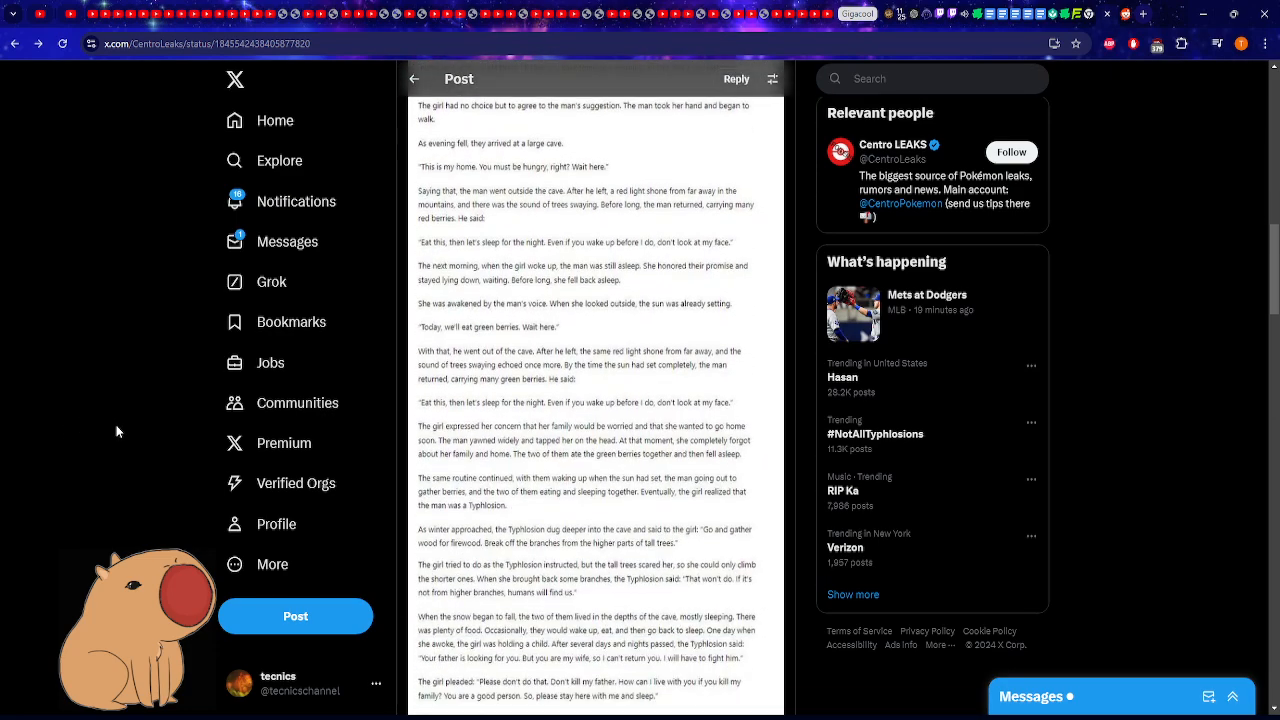
scroll(down, 3)
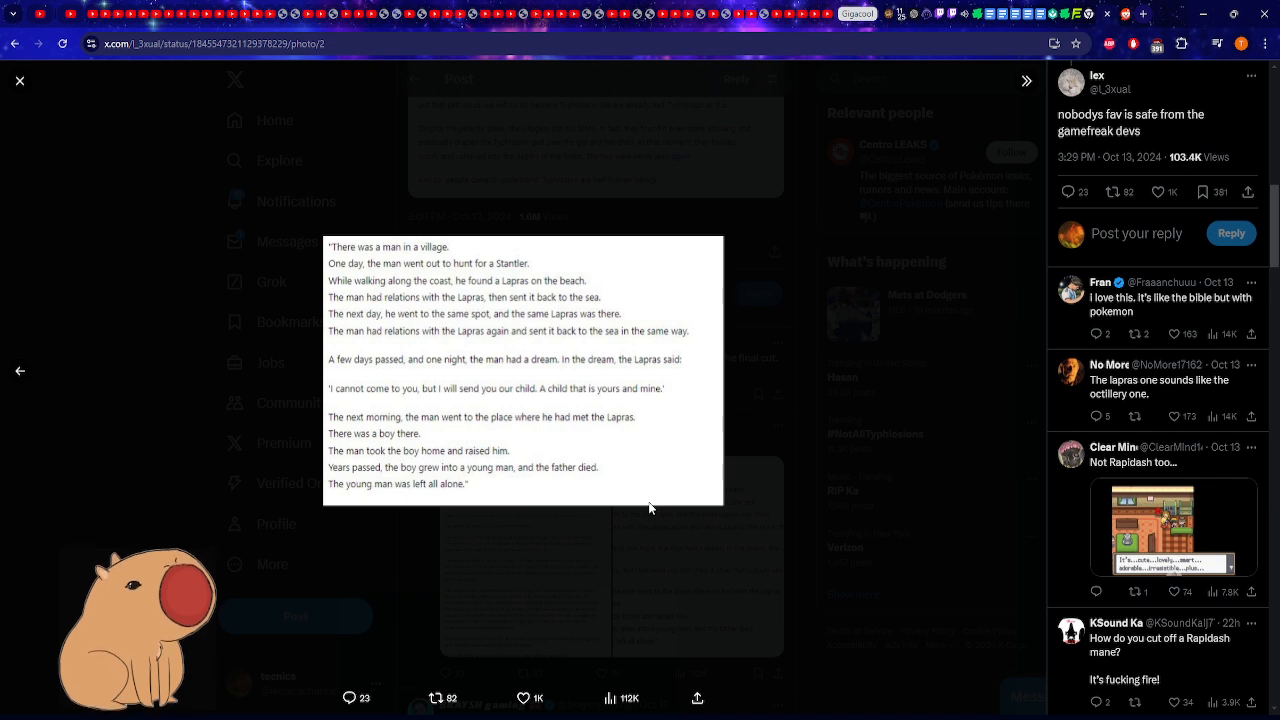
mouse_move(1112, 402)
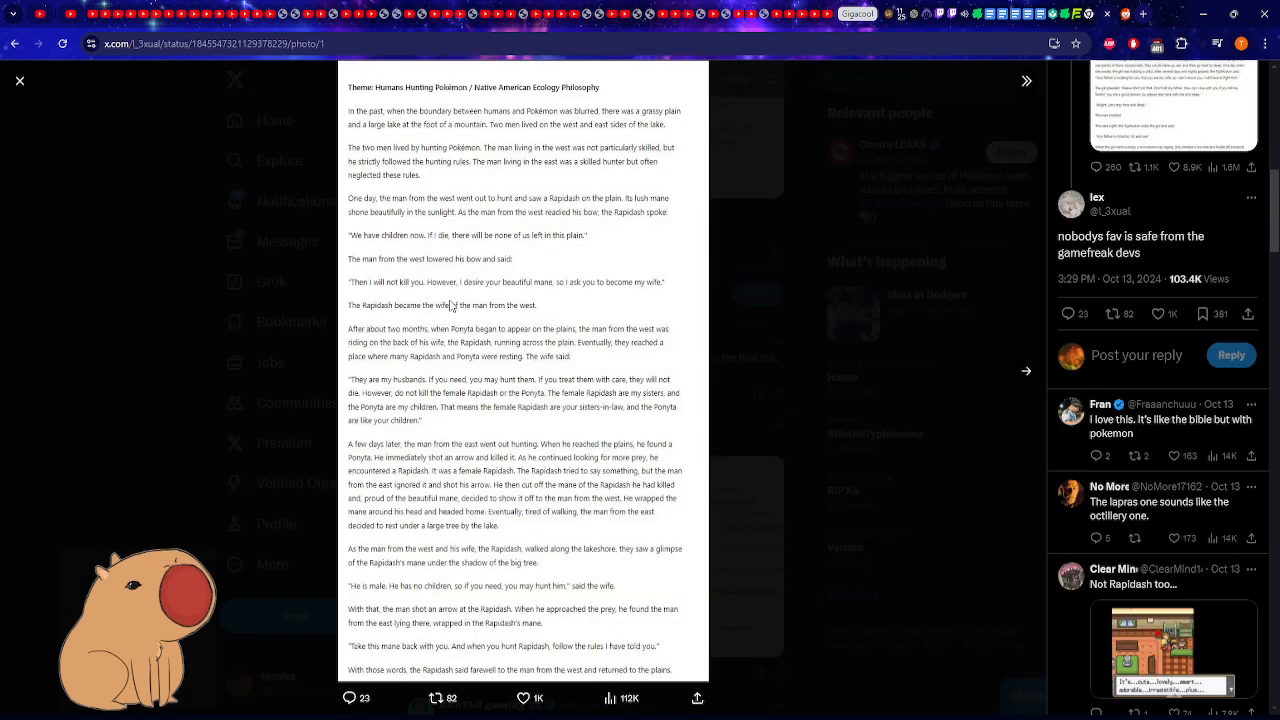
mouse_move(284, 344)
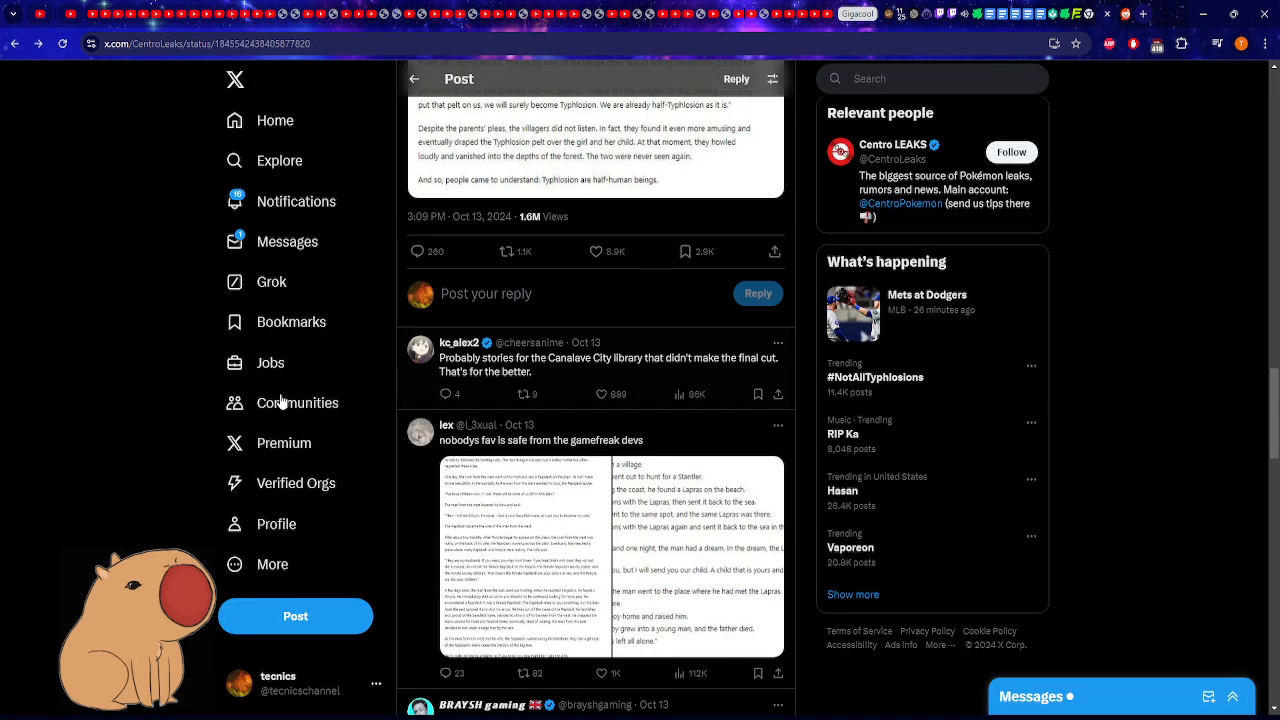
scroll(down, 3)
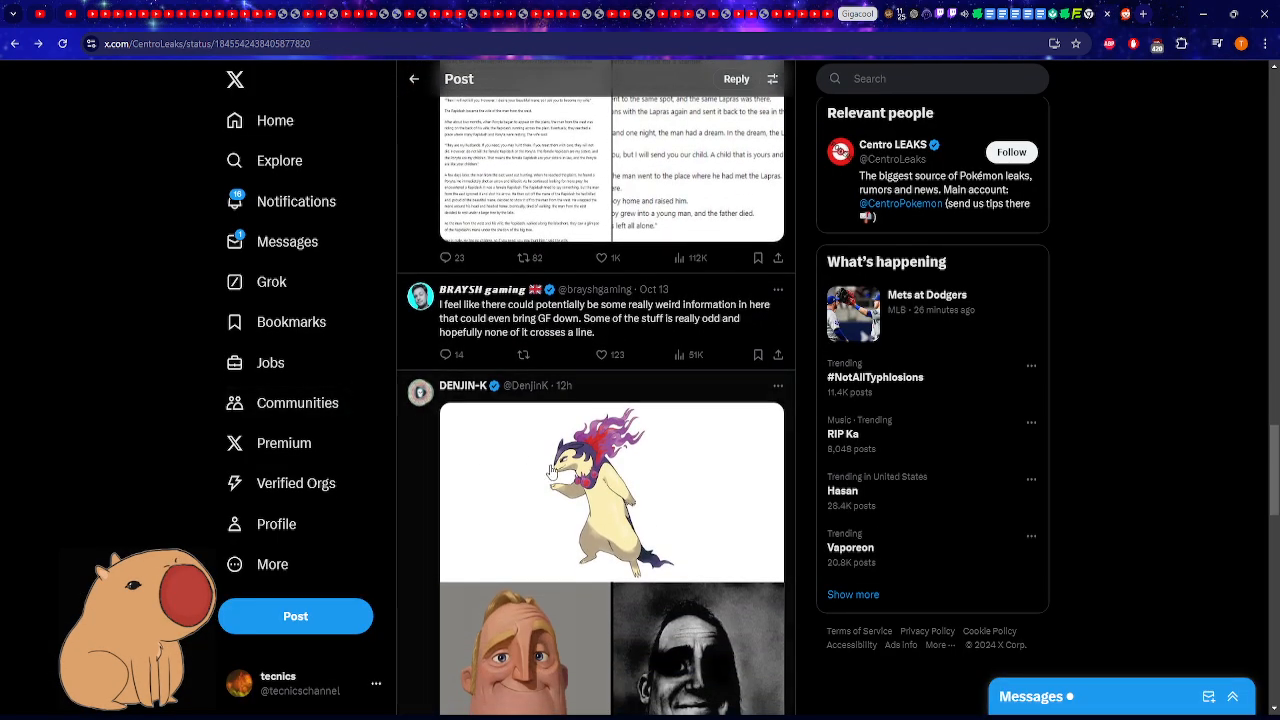